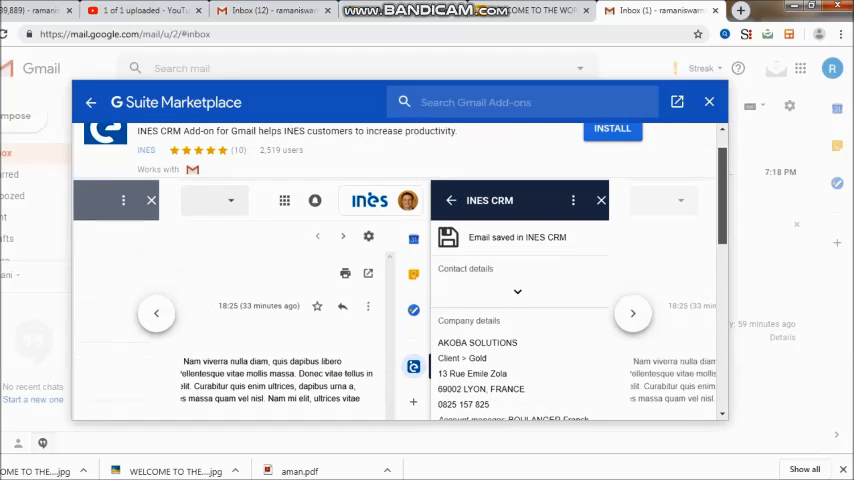
Advance the INES CRM screenshot carousel to the contact-details screenshot
scroll(down, 3)
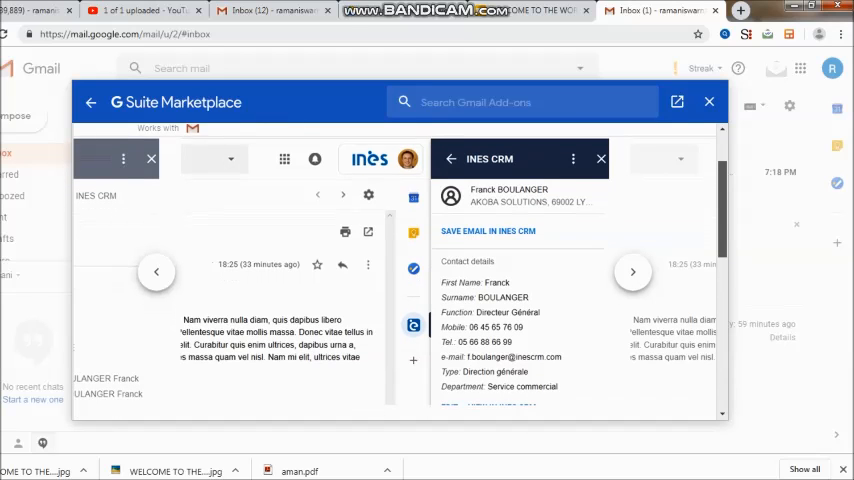
Scroll to Overview and Reviews and expand the full overview via READ MORE
scroll(down, 3)
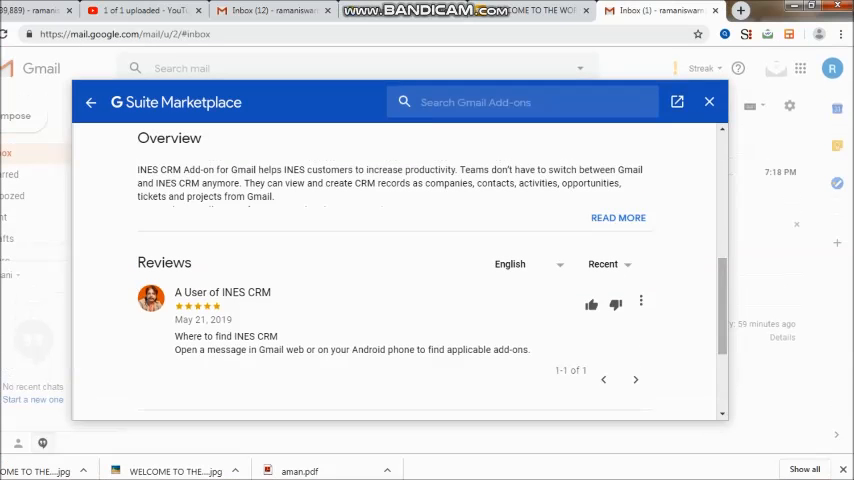
click(618, 216)
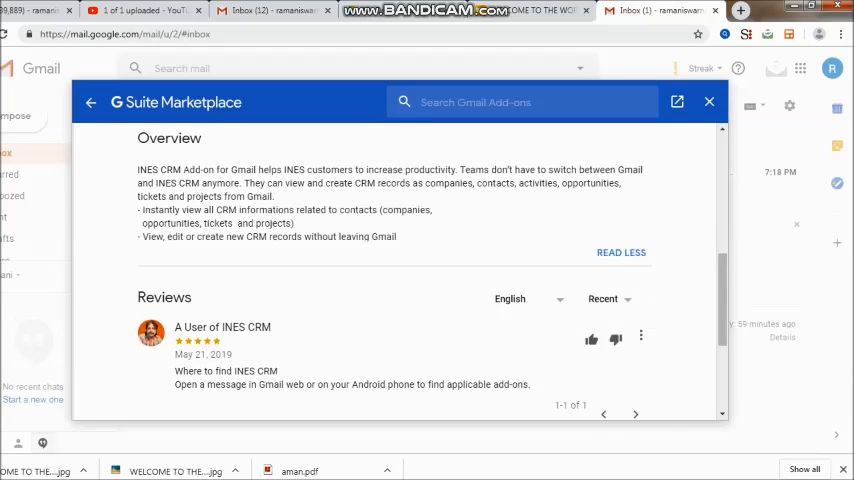